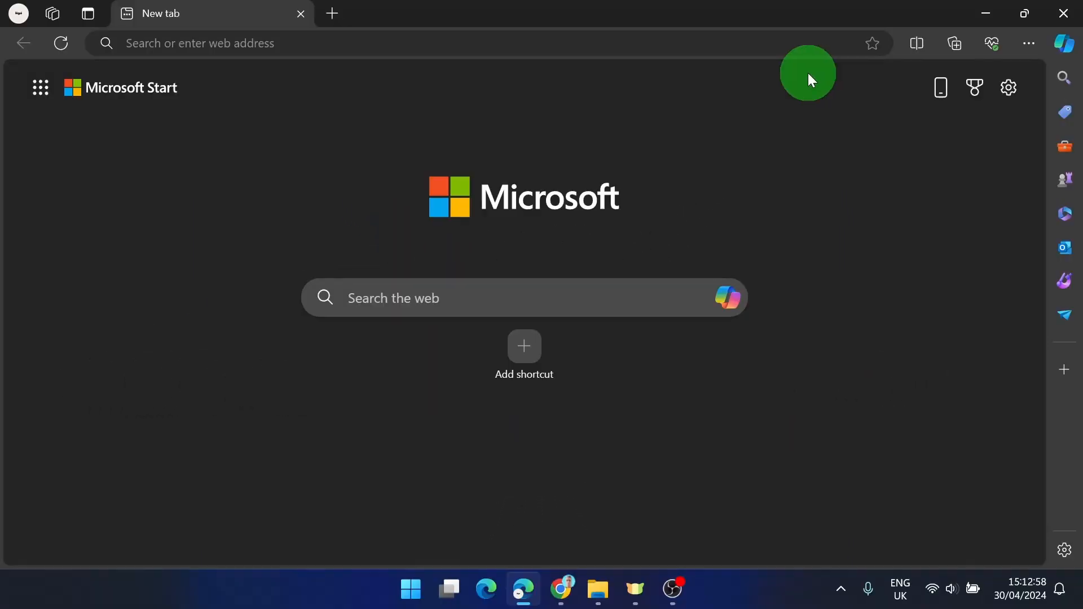
Go to Edge Settings from the Settings and more menu, landing on Profiles.
{"action": "left_click", "coordinate": [1029, 43]}
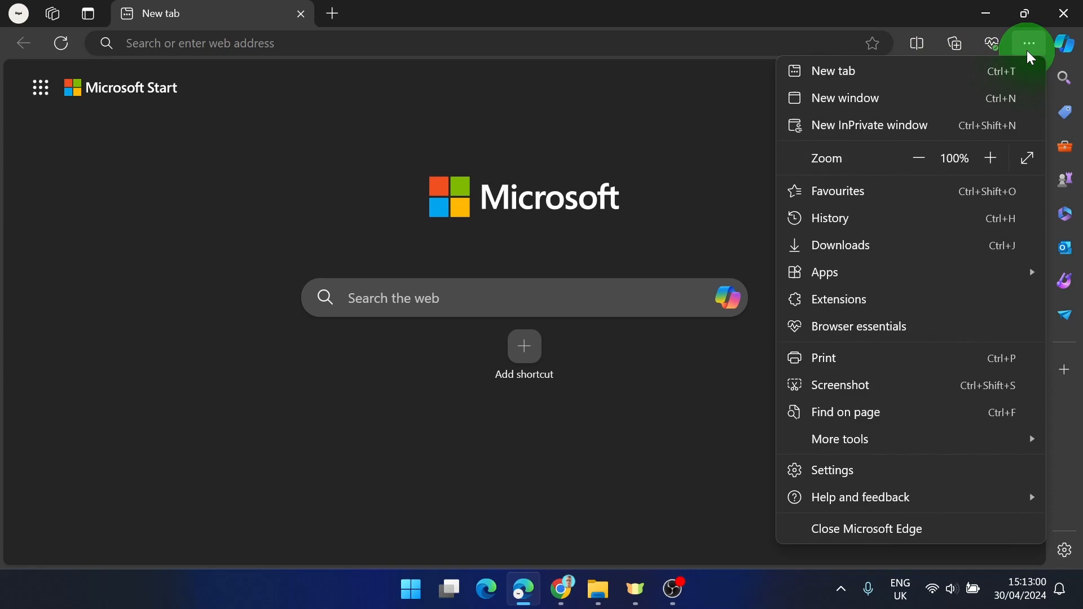
{"action": "left_click", "coordinate": [832, 470]}
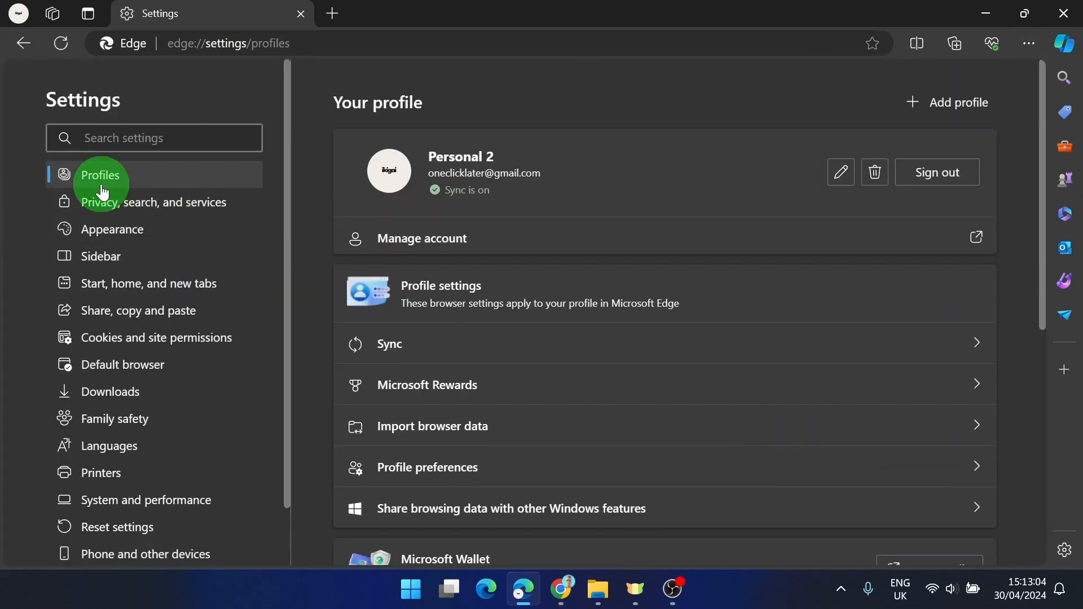
{"action": "mouse_move", "coordinate": [403, 431]}
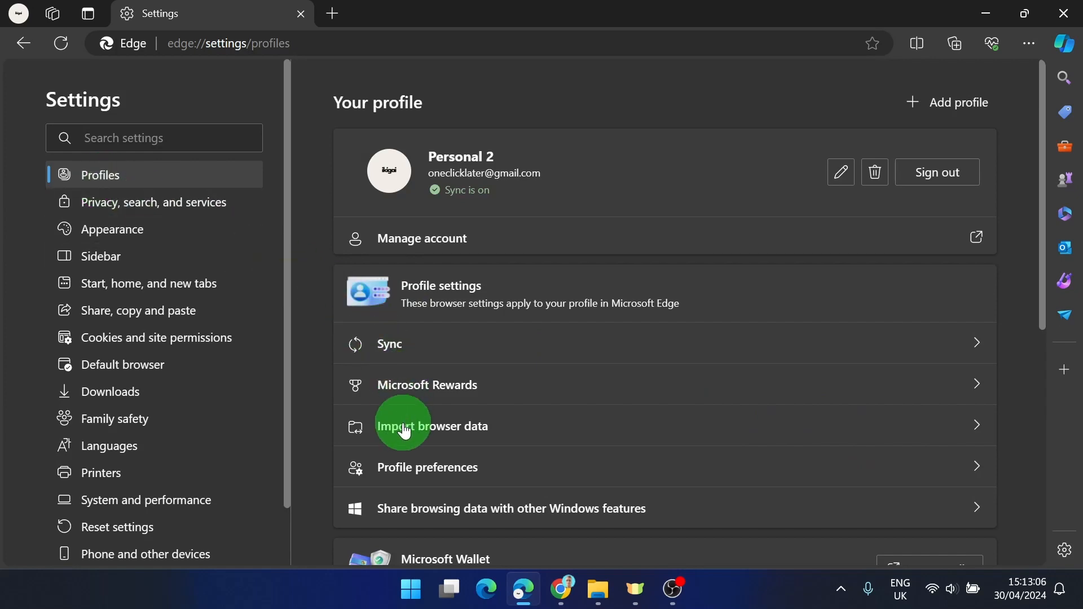
Show the Import browser data page listing Google Chrome, IE11 and other import sources.
{"action": "left_click", "coordinate": [433, 425]}
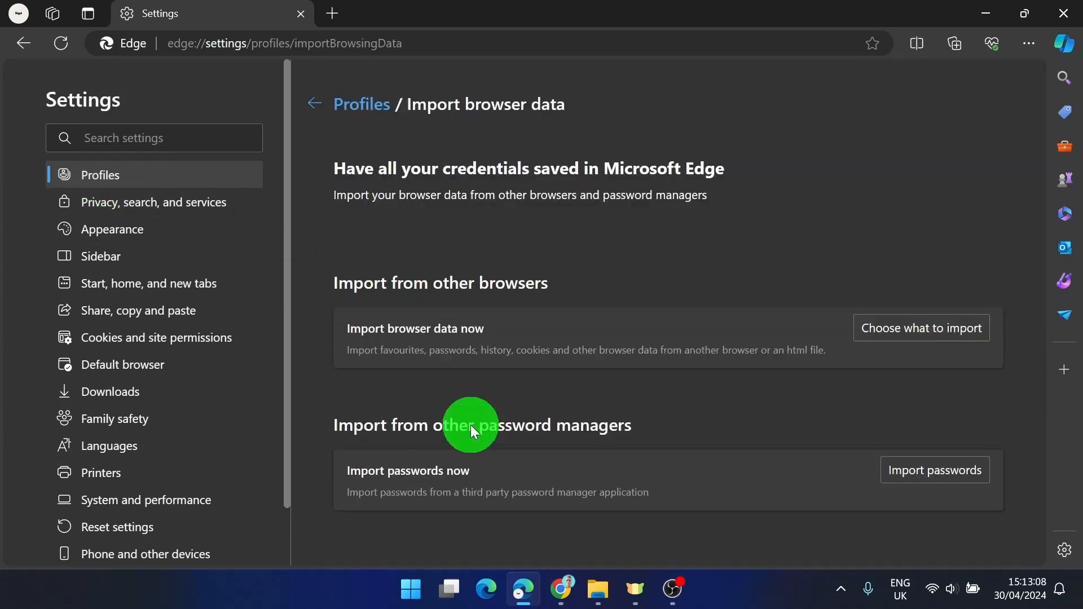
{"action": "scroll", "scroll_direction": "down", "scroll_amount": 3}
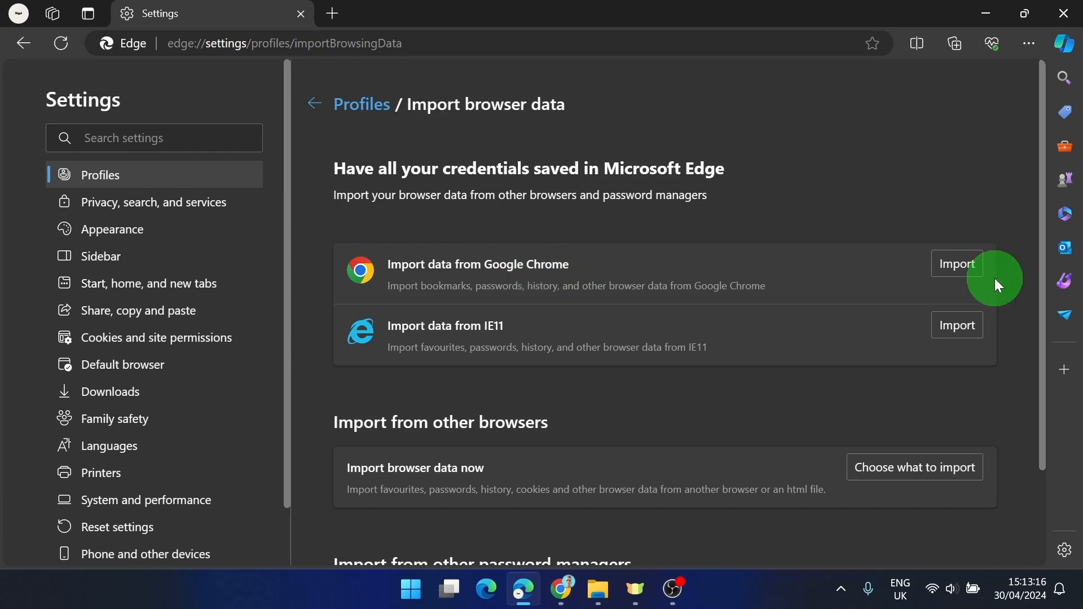
Start a Google Chrome import and switch the Import from source to Favourites or bookmarks HTML file.
{"action": "left_click", "coordinate": [913, 467]}
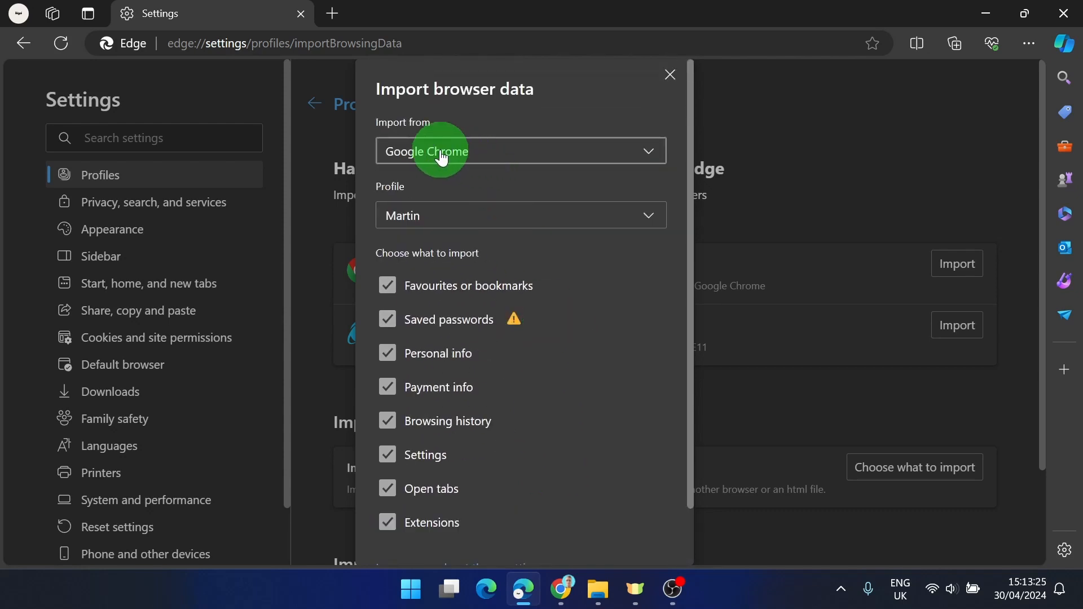
{"action": "left_click", "coordinate": [520, 150]}
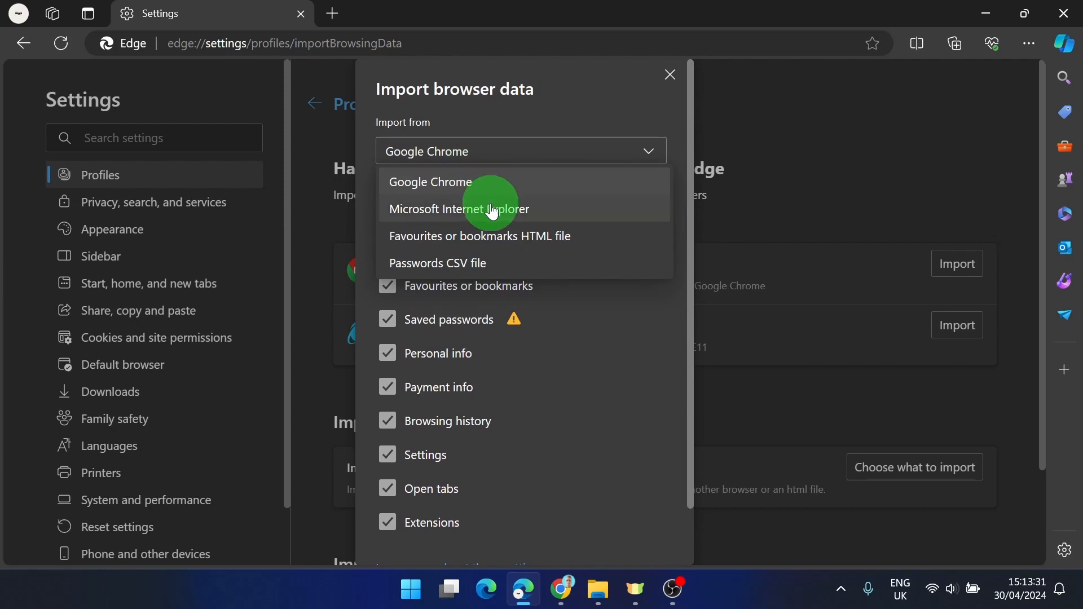
{"action": "left_click", "coordinate": [480, 236]}
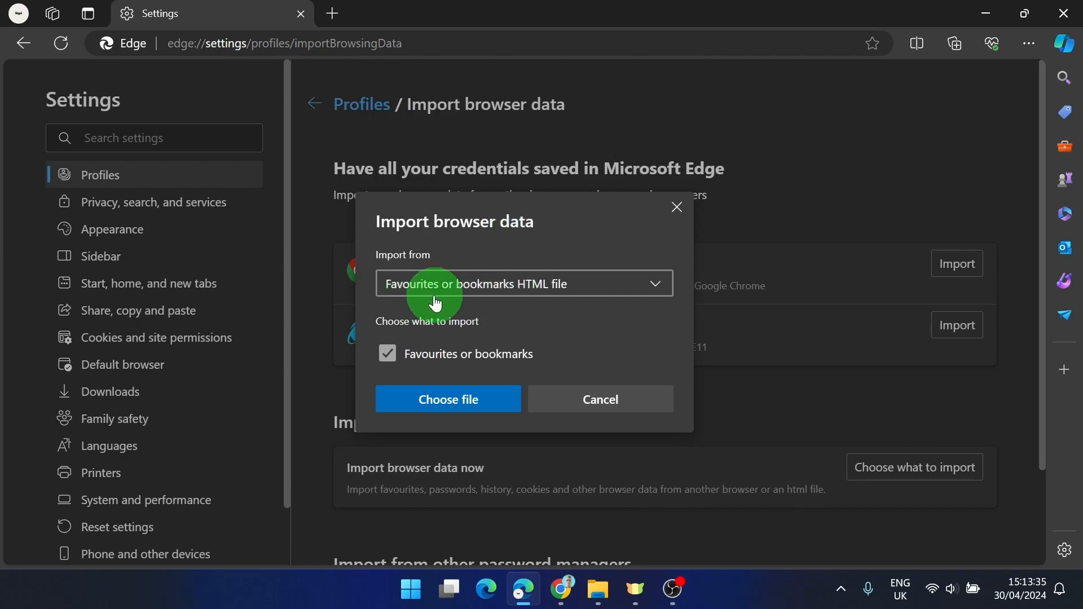
{"action": "left_click", "coordinate": [448, 398]}
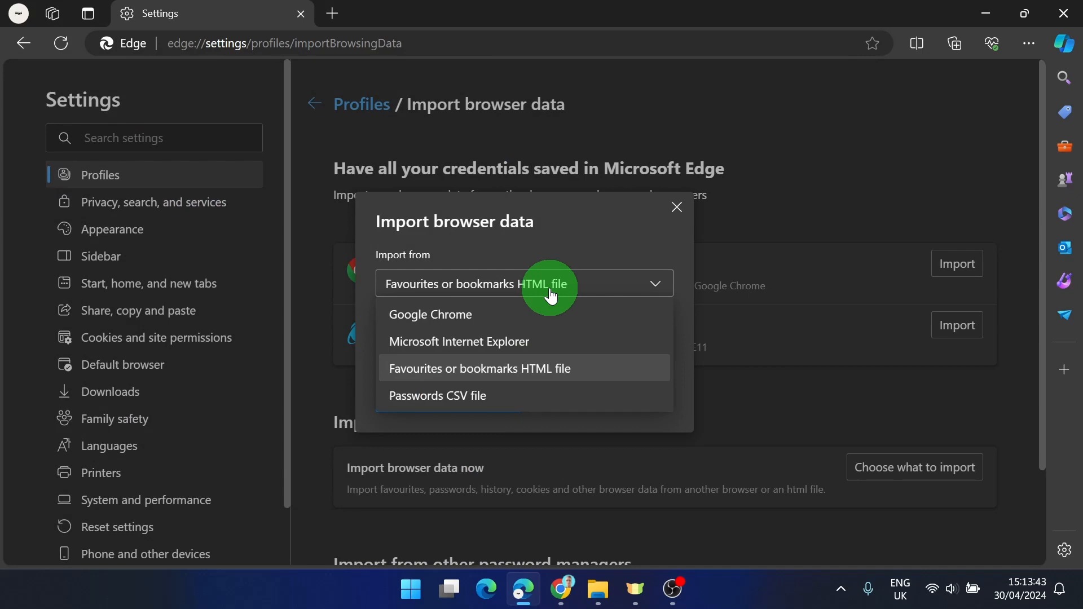
Set the import source to Passwords CSV file, bring up its file picker and cancel it.
{"action": "left_click", "coordinate": [438, 396]}
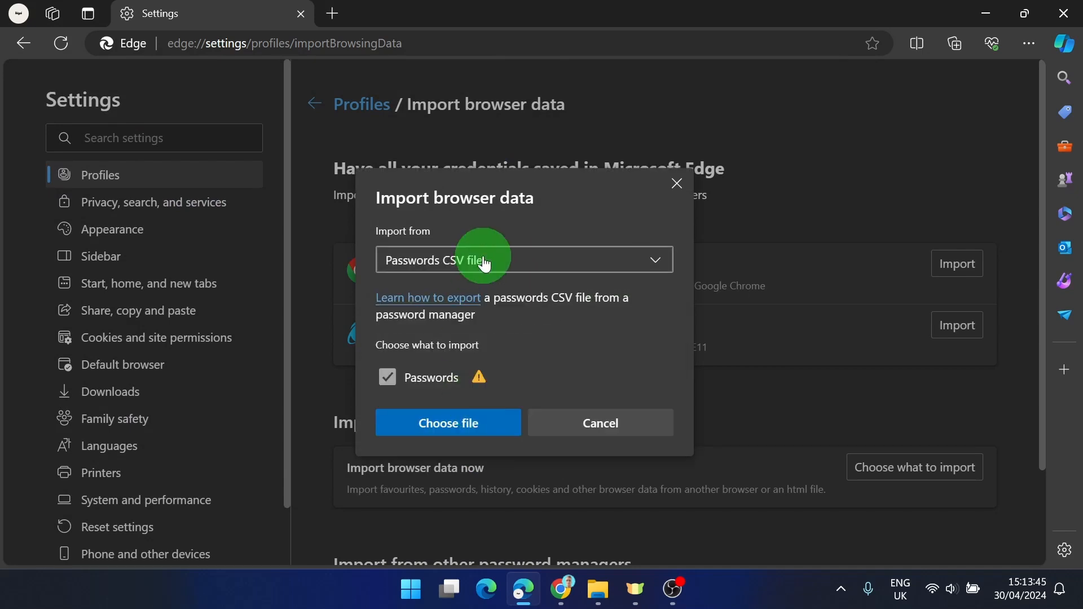
{"action": "left_click", "coordinate": [448, 423]}
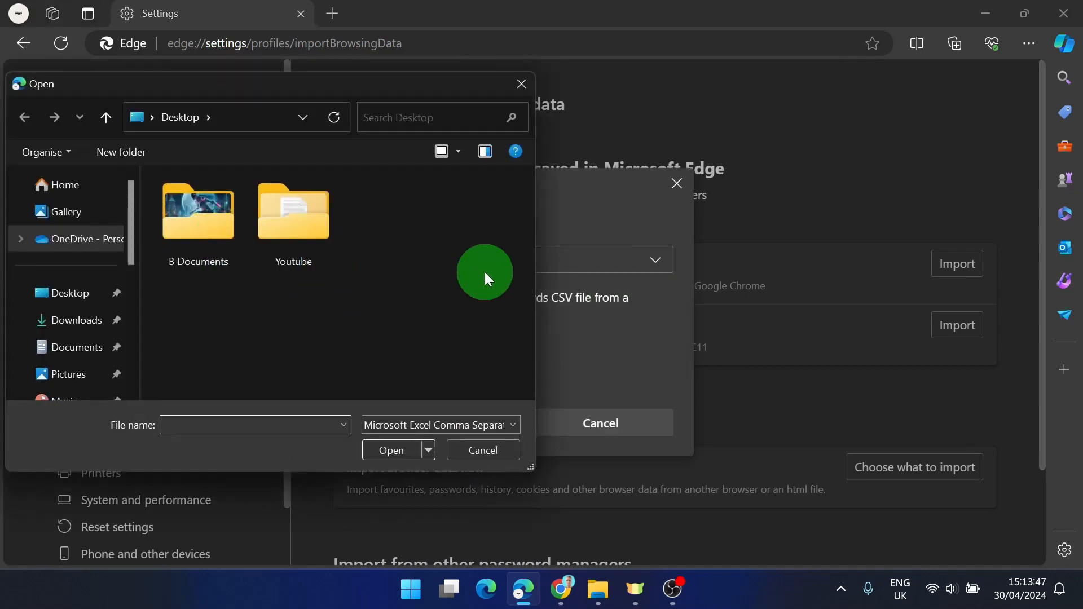
{"action": "left_click", "coordinate": [482, 450]}
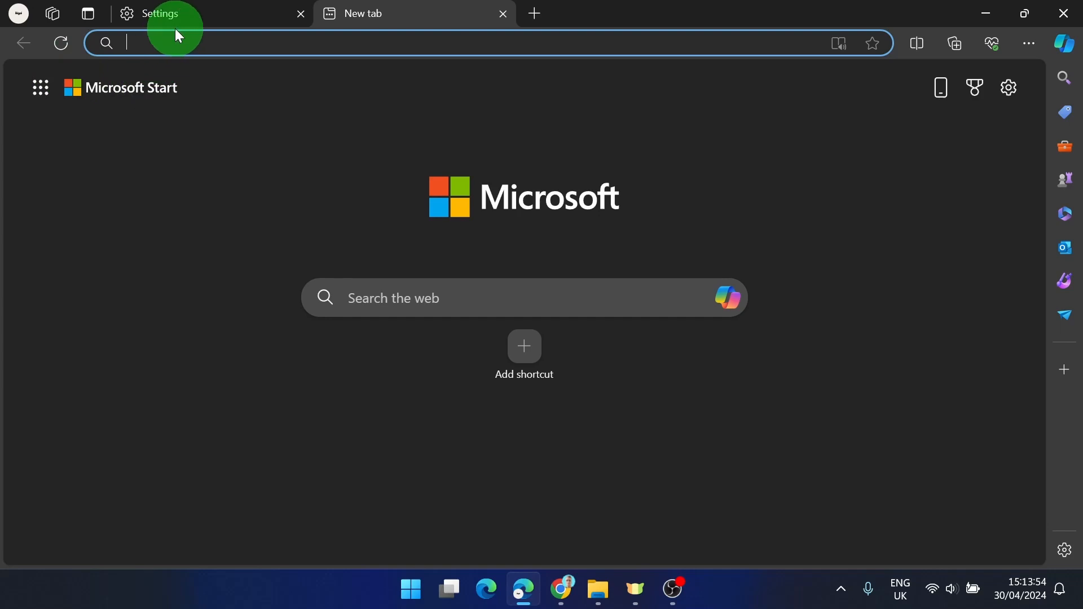
Close the old Settings tab and reopen Settings on the Appearance page.
{"action": "left_click", "coordinate": [159, 13]}
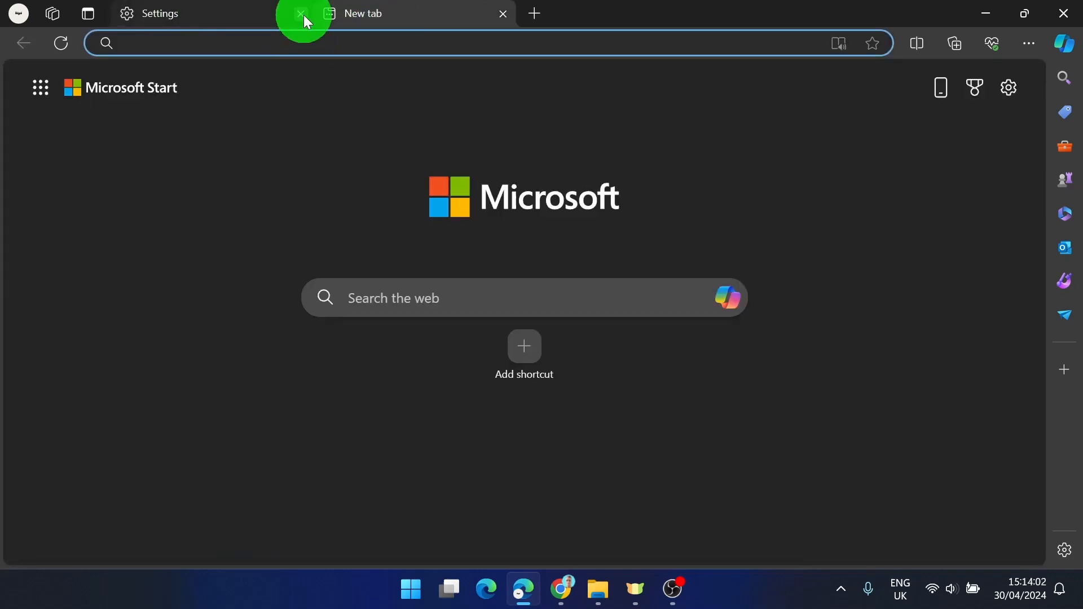
{"action": "left_click", "coordinate": [300, 14]}
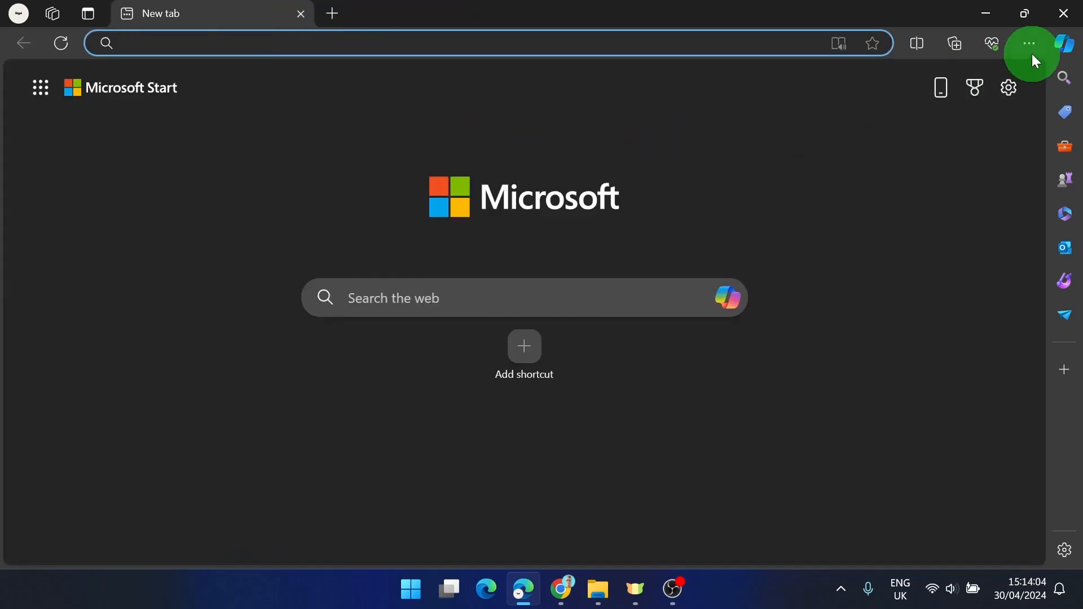
{"action": "left_click", "coordinate": [1029, 42]}
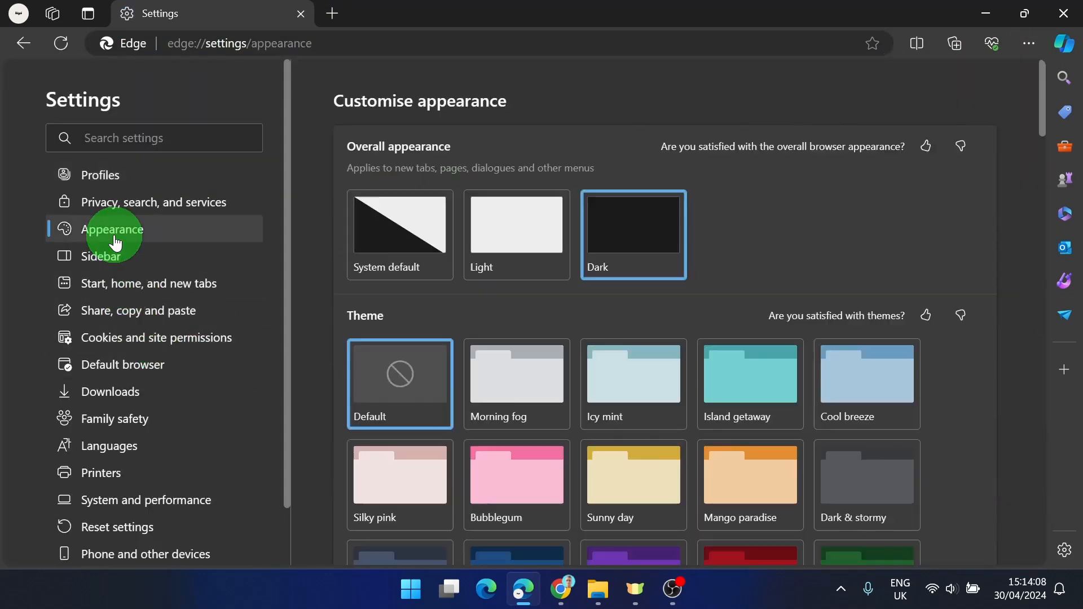
Set Show favourites bar to Always so the YouTube and Google shortcuts appear.
{"action": "scroll", "scroll_direction": "down", "scroll_amount": 3}
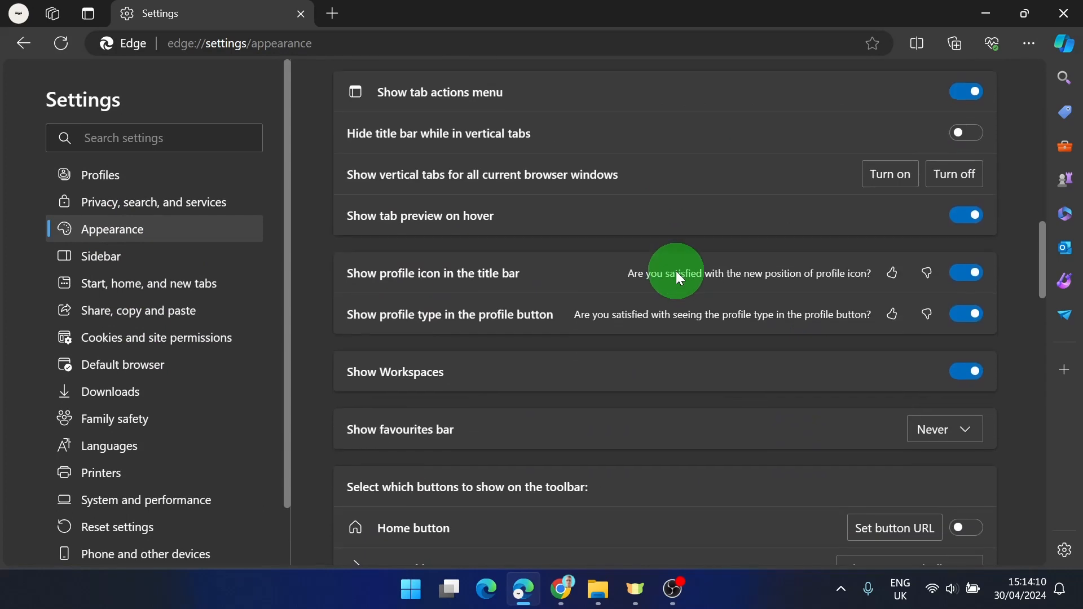
{"action": "scroll", "scroll_direction": "down", "scroll_amount": 3}
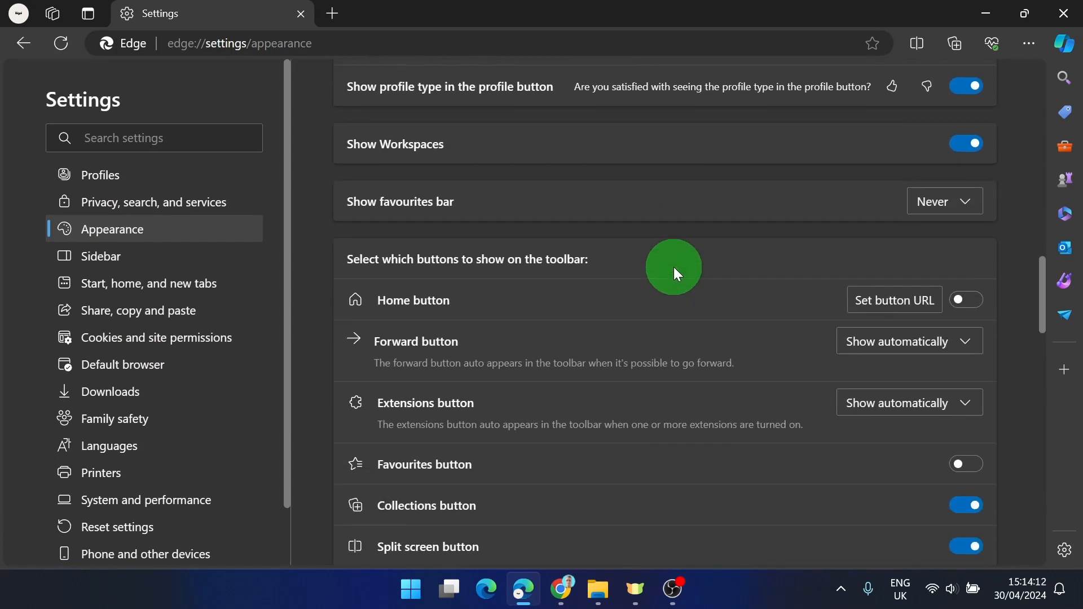
{"action": "left_click", "coordinate": [944, 201]}
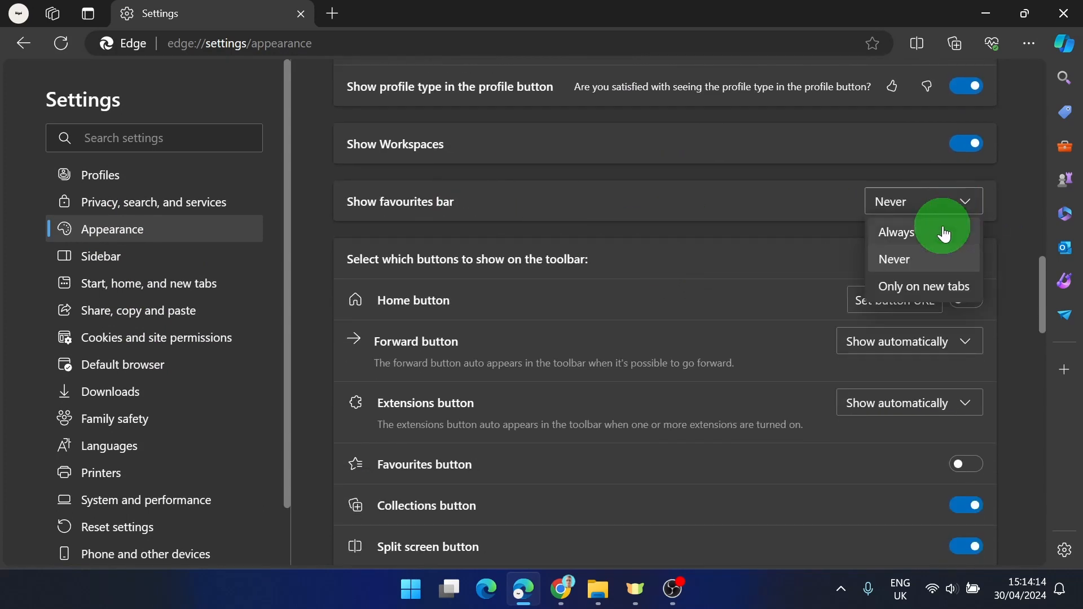
{"action": "left_click", "coordinate": [894, 231]}
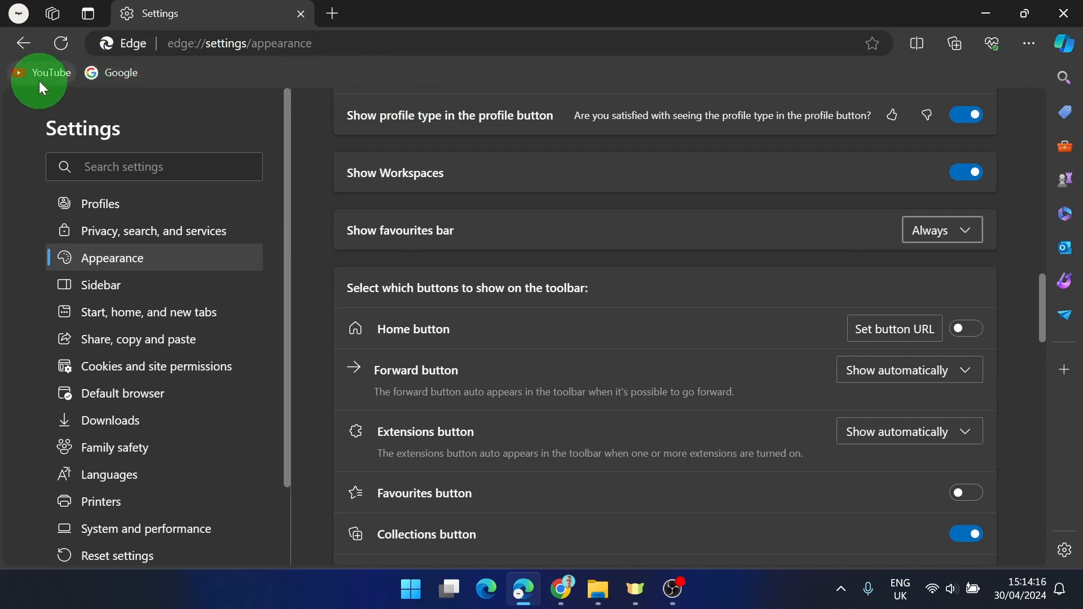
{"action": "left_click", "coordinate": [332, 13]}
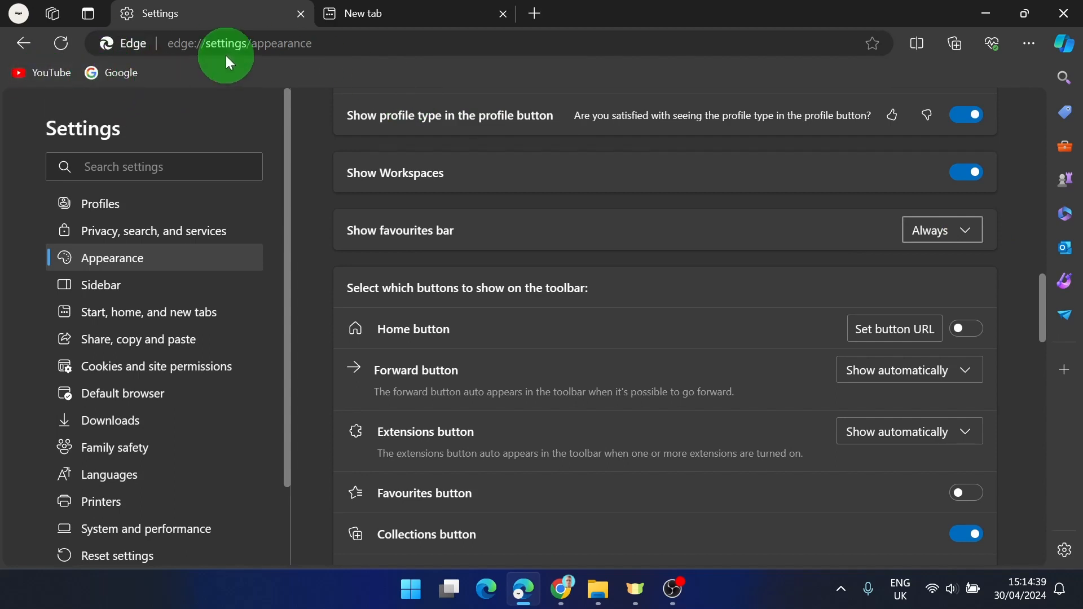